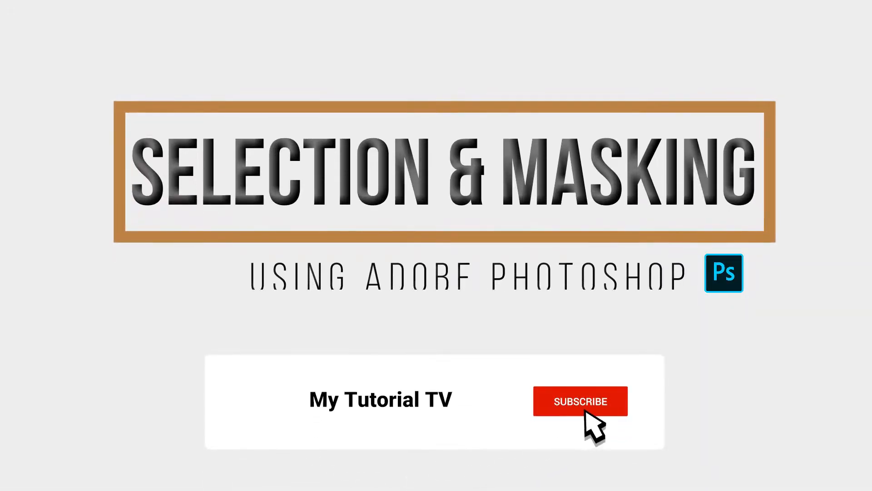
Open the valerie-d3gzwxwjmOs-unsplash autumn leaves photo from the Photoshop MasterClass folder
left_click(580, 401)
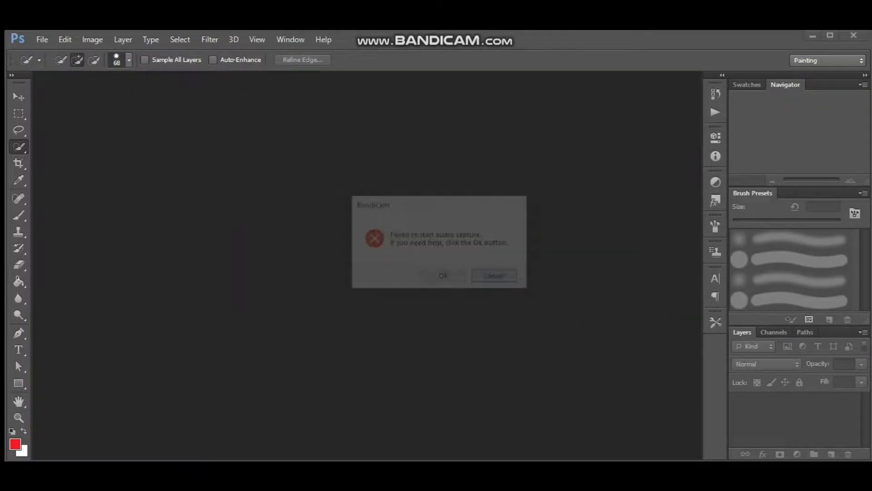
left_click(42, 39)
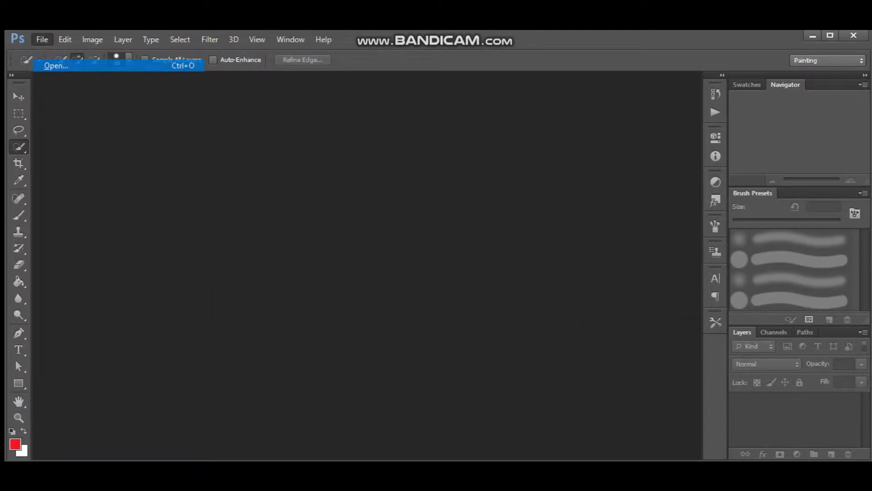
left_click(56, 65)
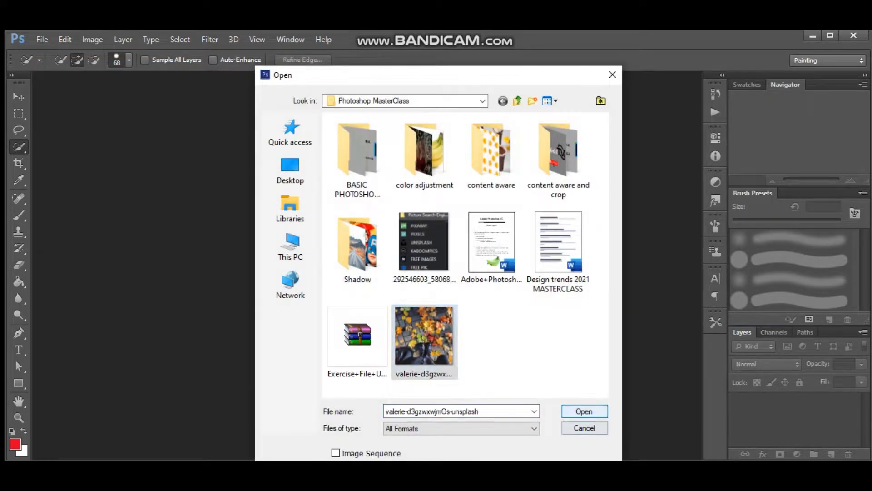
left_click(584, 411)
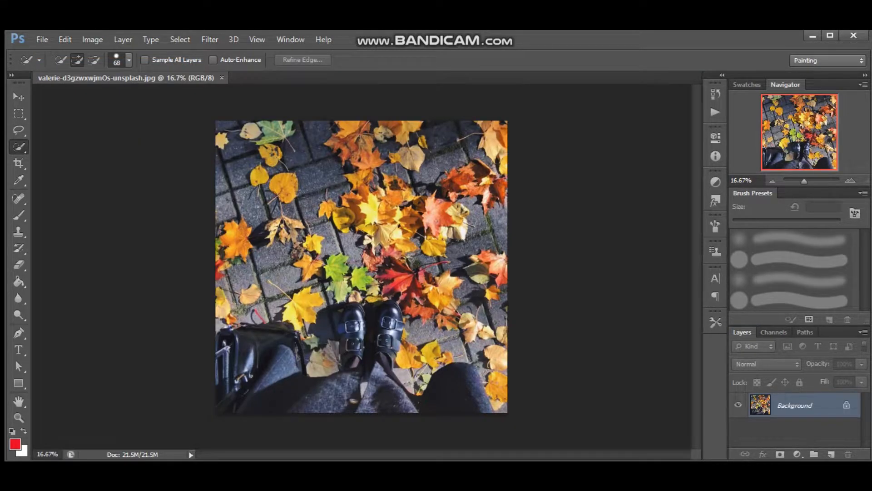
Duplicate the Background layer as 'Background copy 2'
right_click(795, 405)
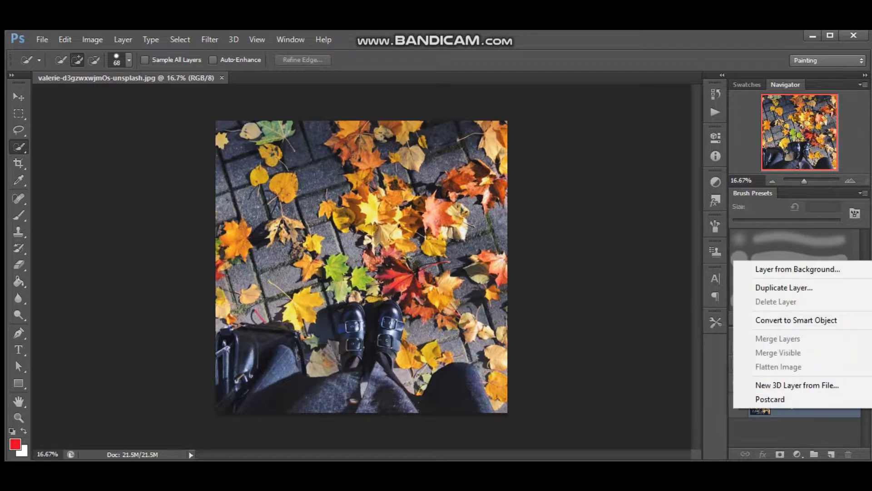
left_click(784, 287)
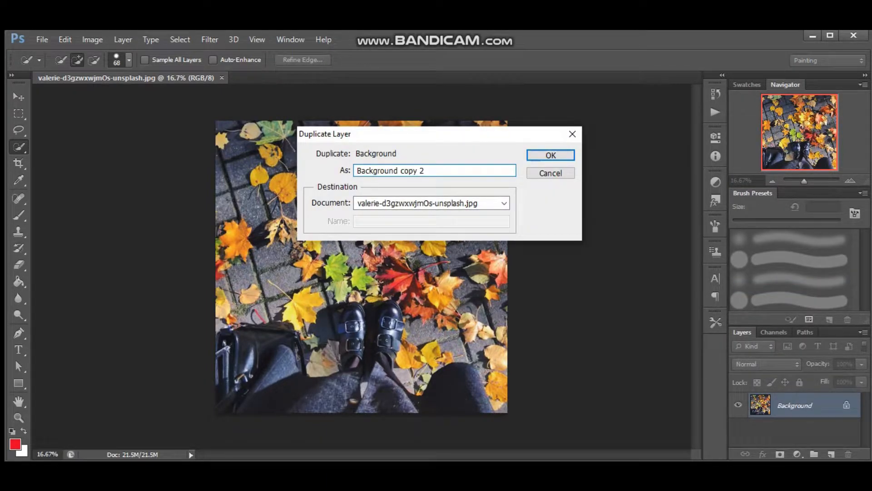
left_click(550, 154)
type("mttv")
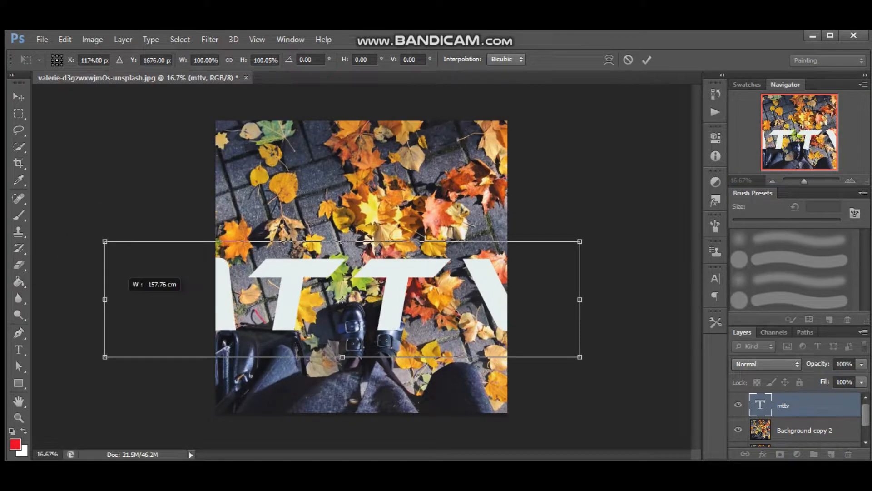
Resize the white MTTV text by dragging its transform handles to span the photo width
left_click_drag(104, 299, 244, 300)
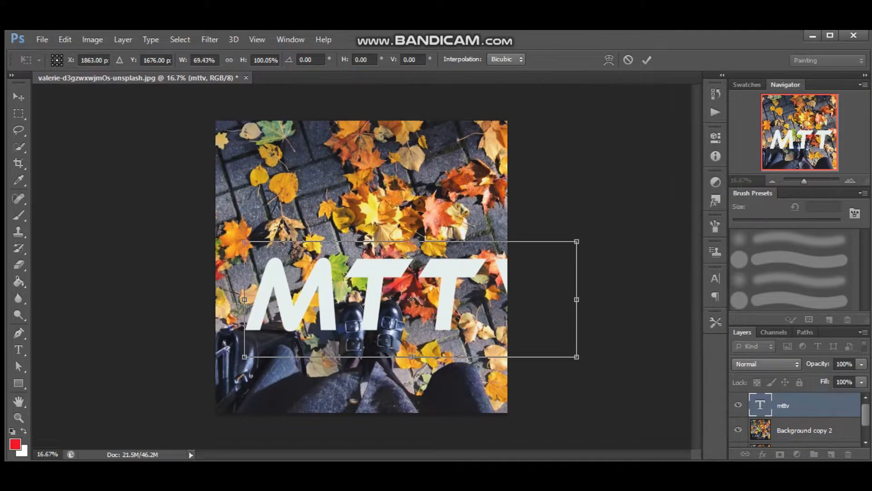
left_click_drag(577, 300, 508, 289)
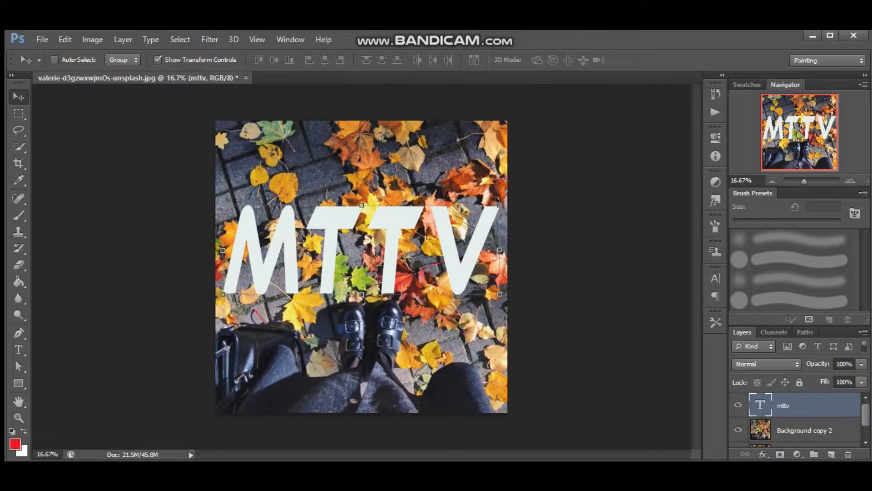
left_click(804, 430)
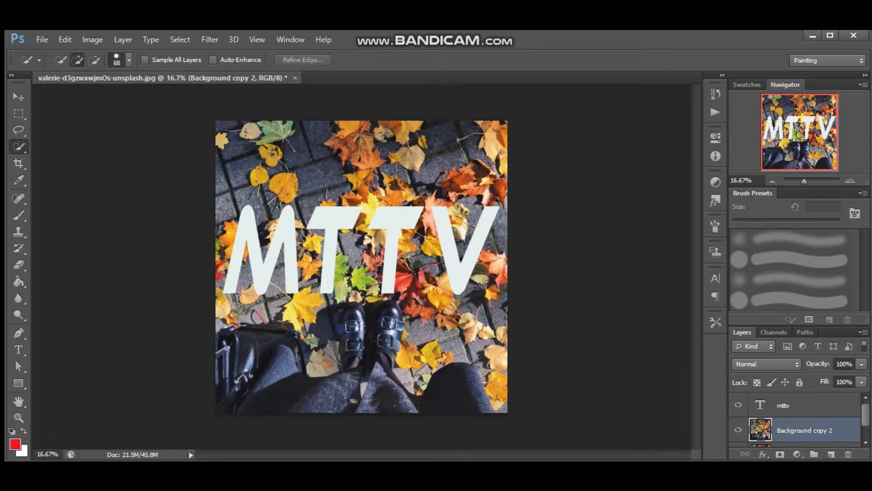
left_click(290, 39)
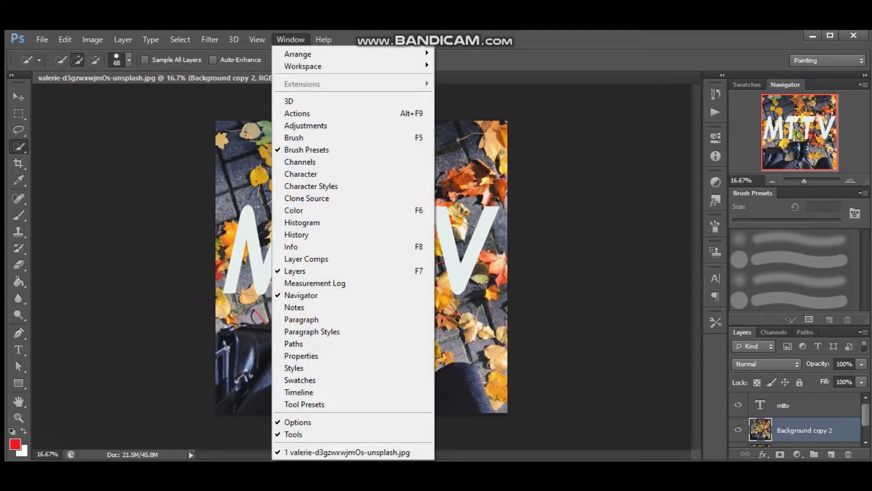
left_click(257, 40)
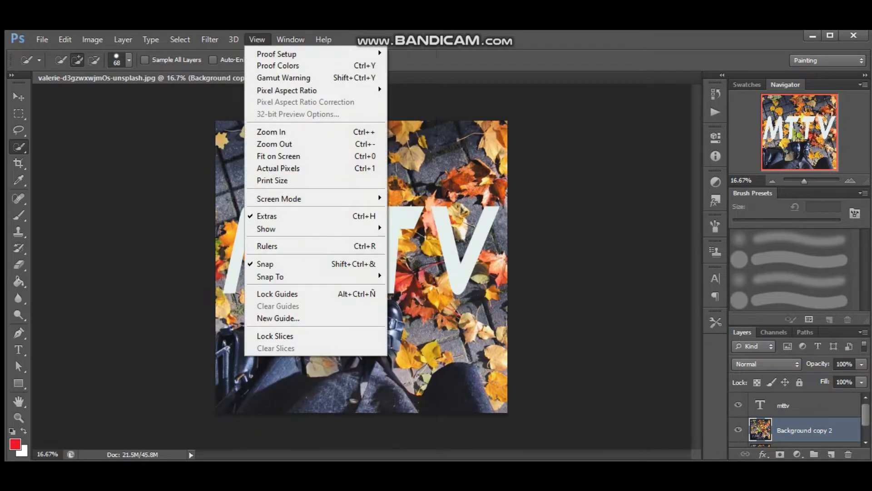
mouse_move(275, 143)
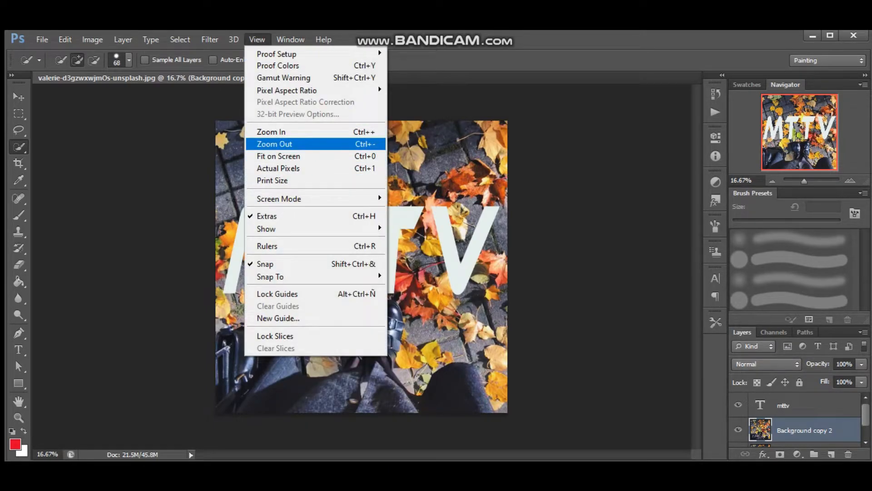